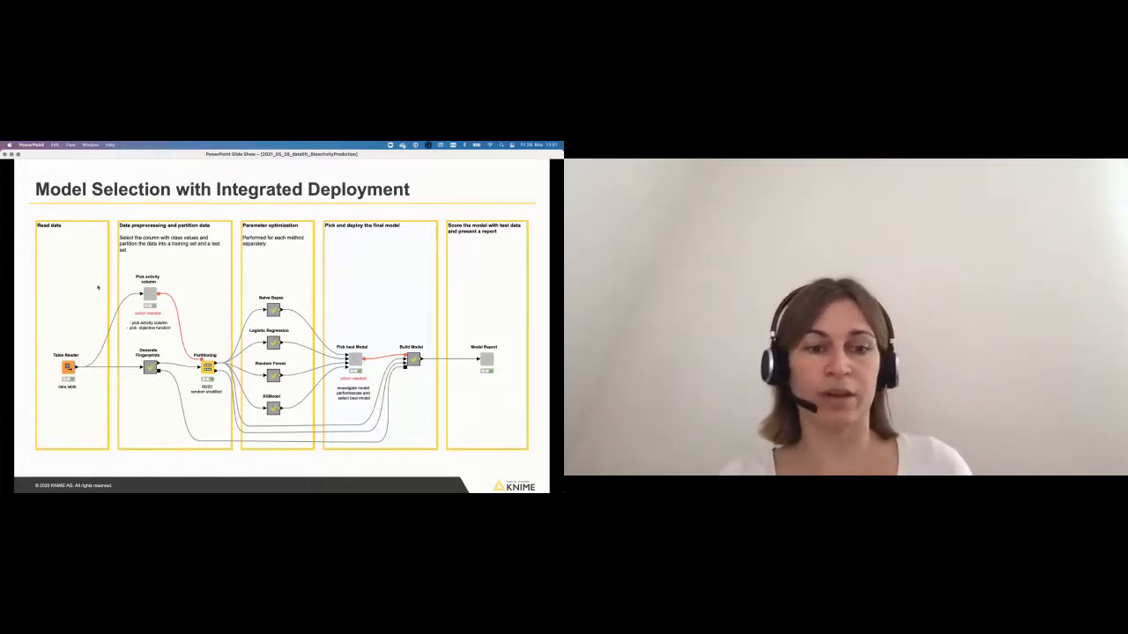
{"action": "mouse_move", "coordinate": [127, 397]}
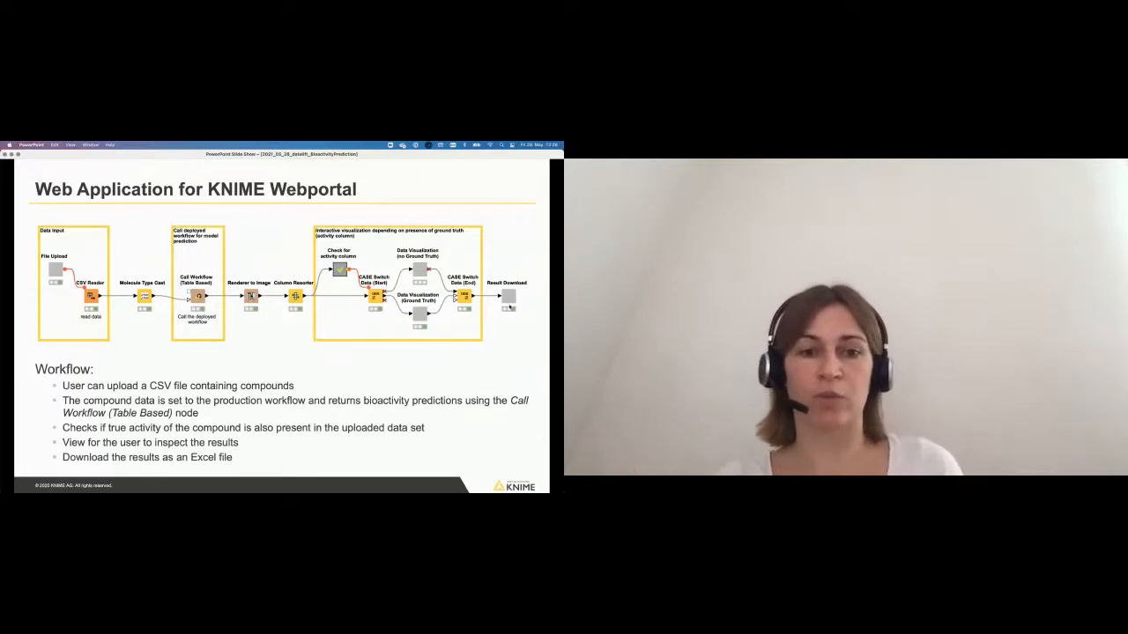
{"action": "key", "text": "right"}
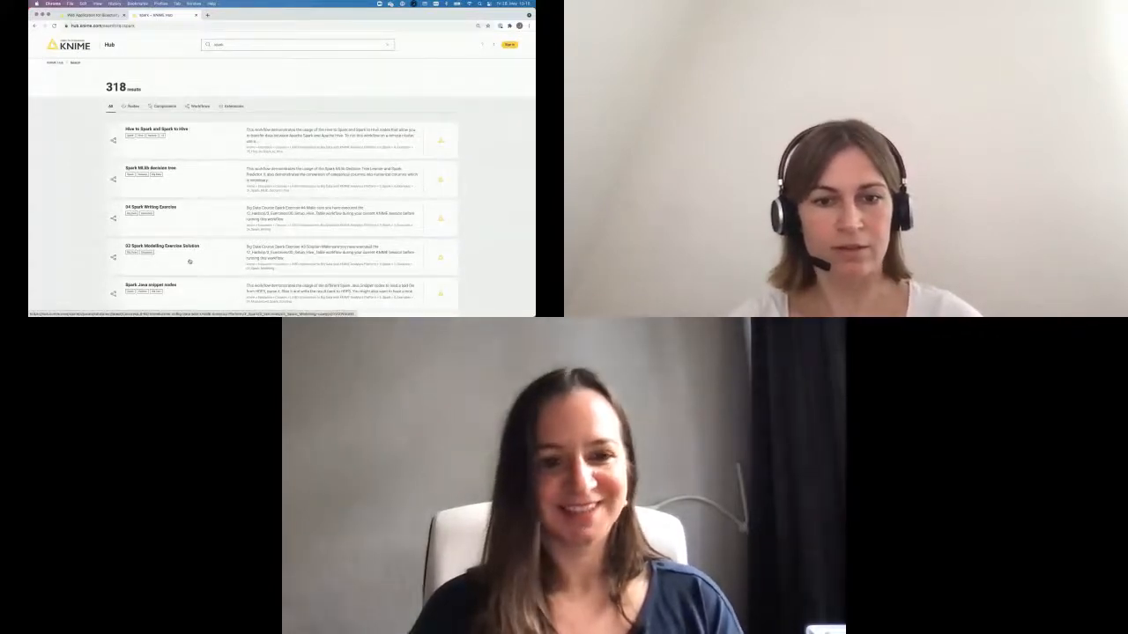
Open the '03 Spark Modelling Exercise Solution' workflow page from the spark search results
{"action": "left_click", "coordinate": [162, 246]}
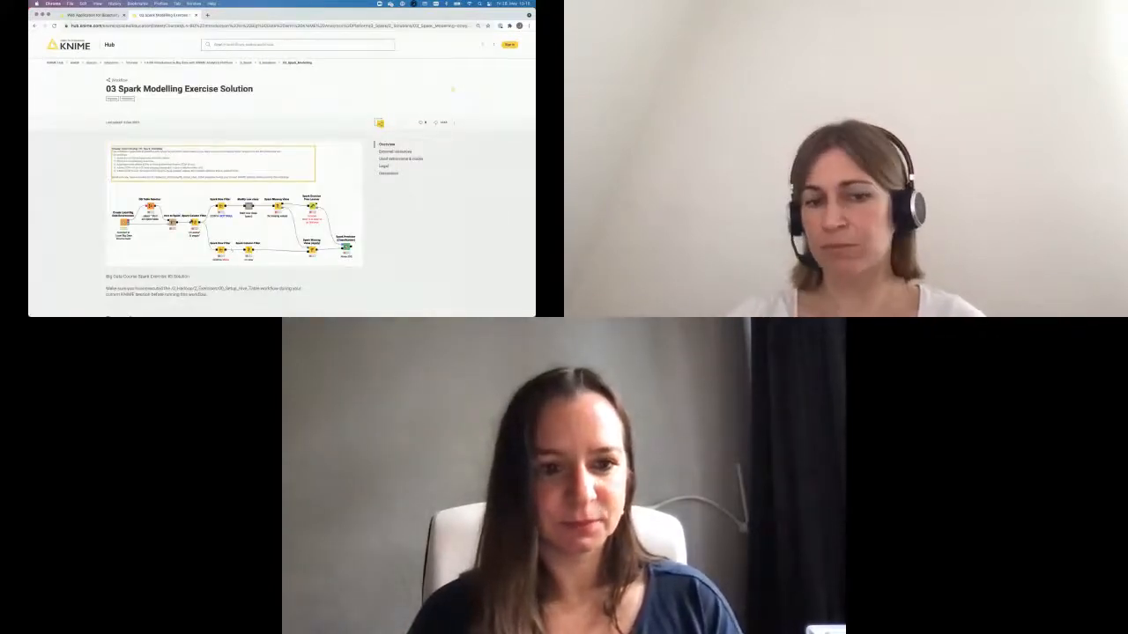